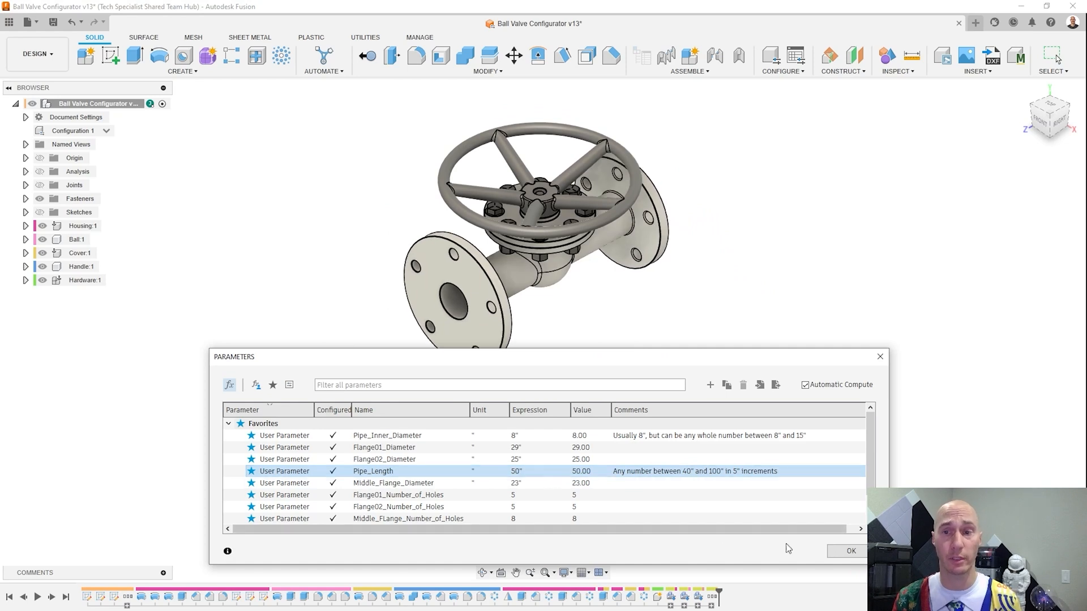
Step: Close the Parameters list with OK before bringing up the ball valve's configuration table
click(846, 550)
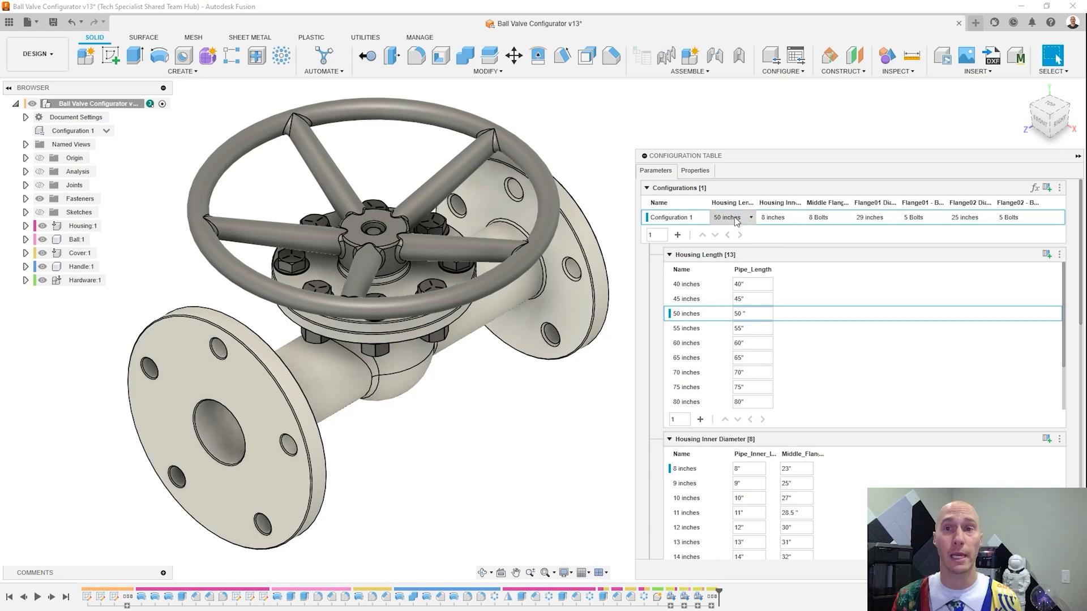
Step: Set Configuration 1's Housing Length to 60 inches, lengthening the valve body
click(749, 218)
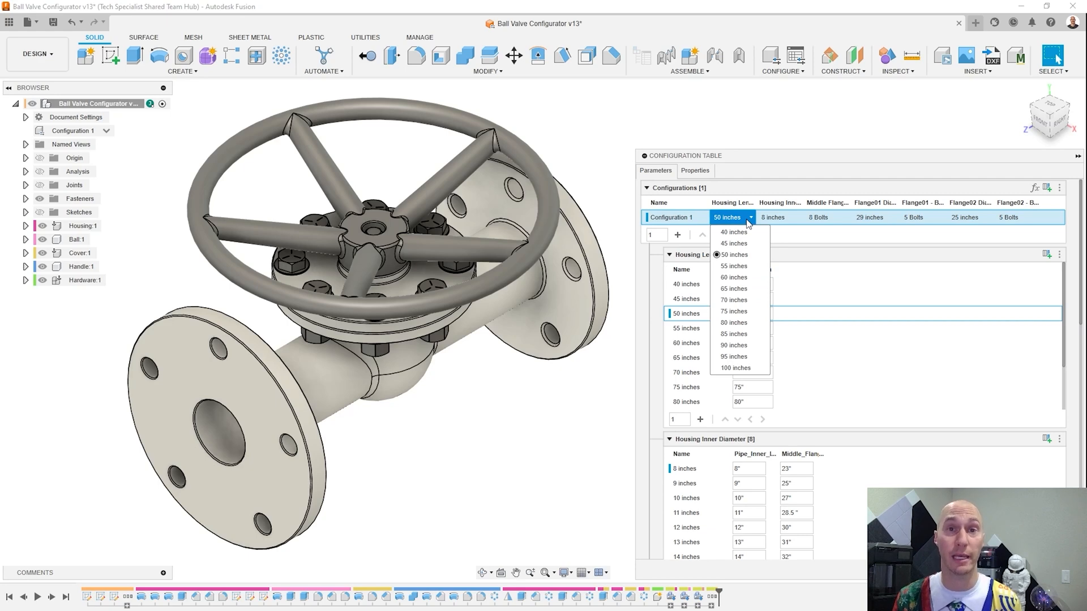
click(732, 255)
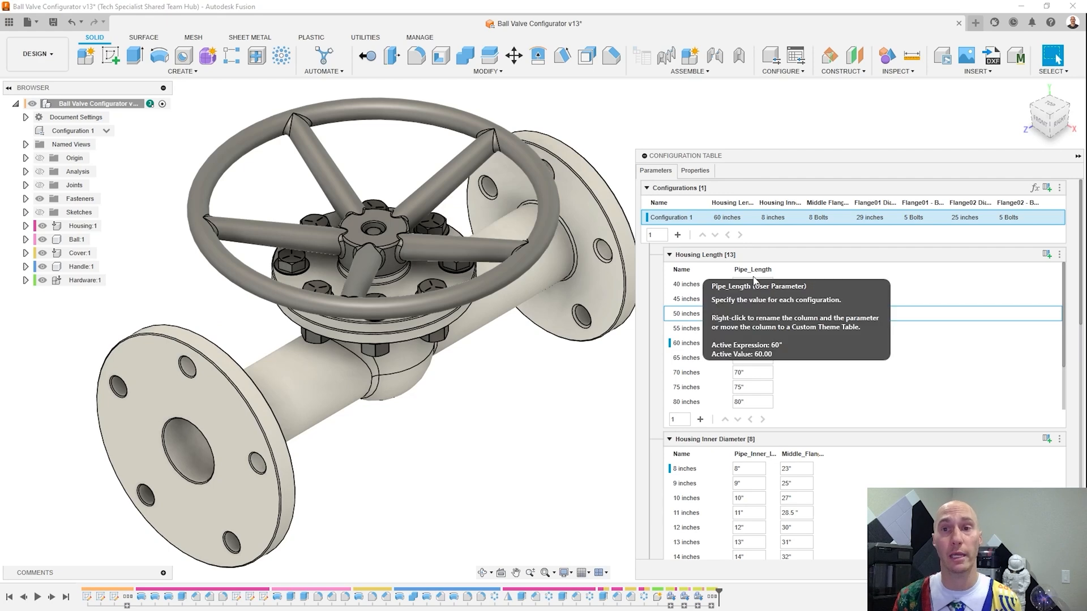
mouse_move(1052, 307)
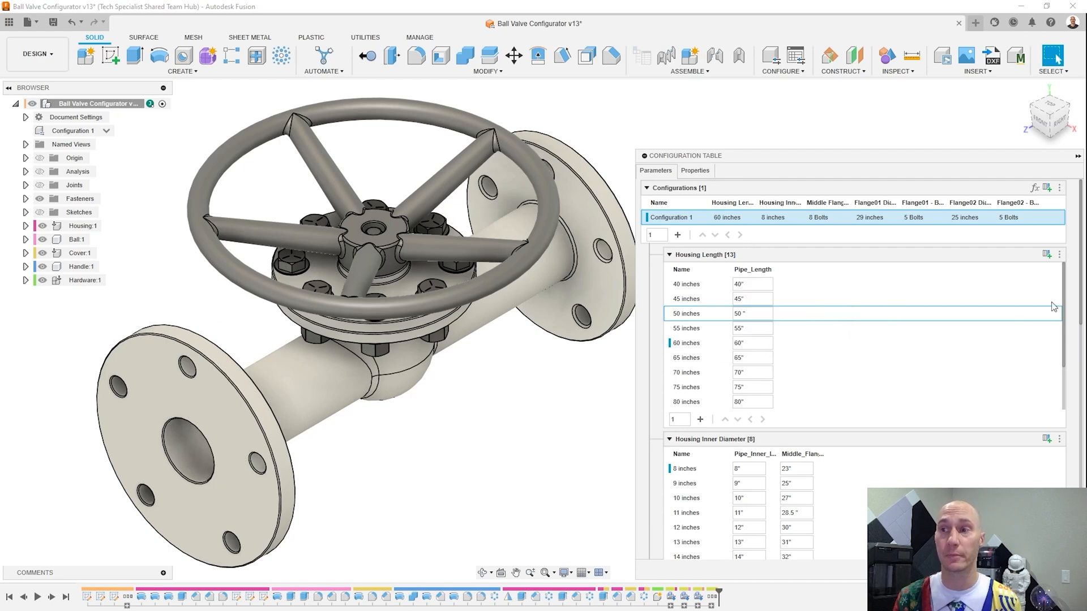
scroll(down, 3)
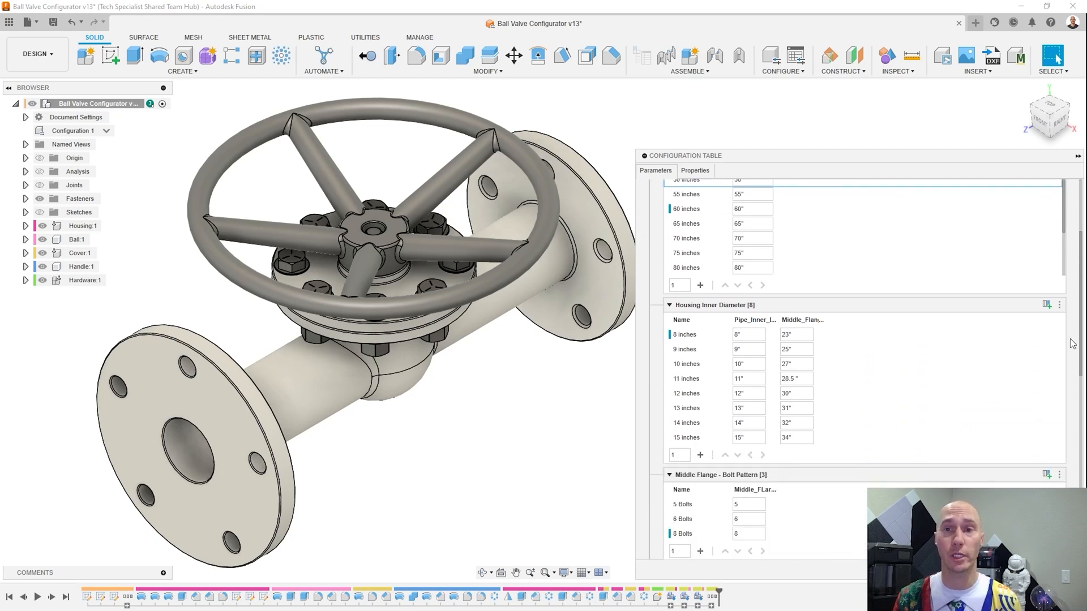
mouse_move(939, 401)
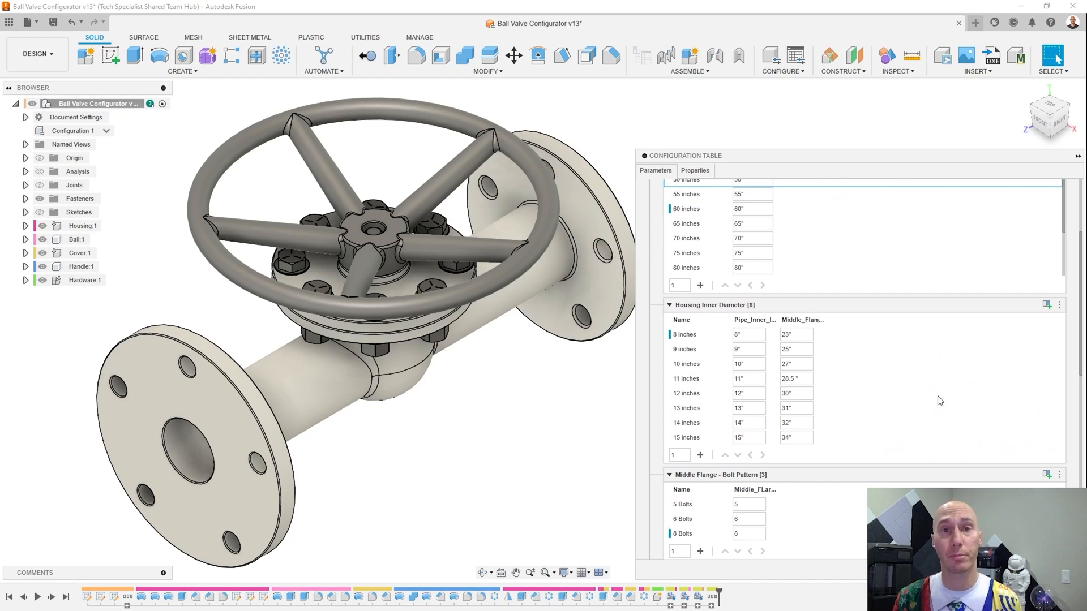
mouse_move(996, 365)
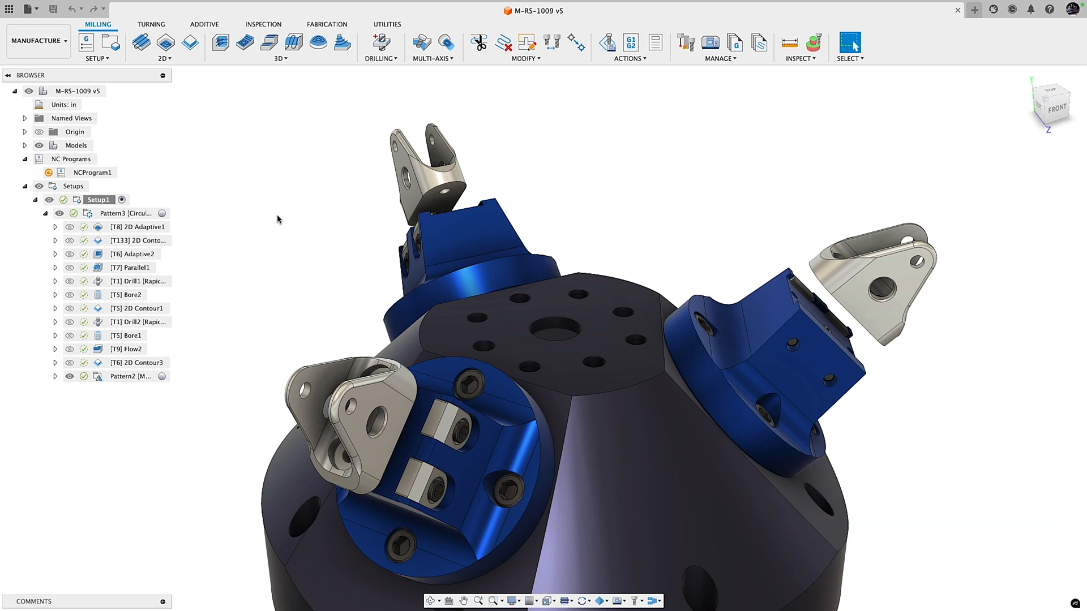
mouse_move(180, 210)
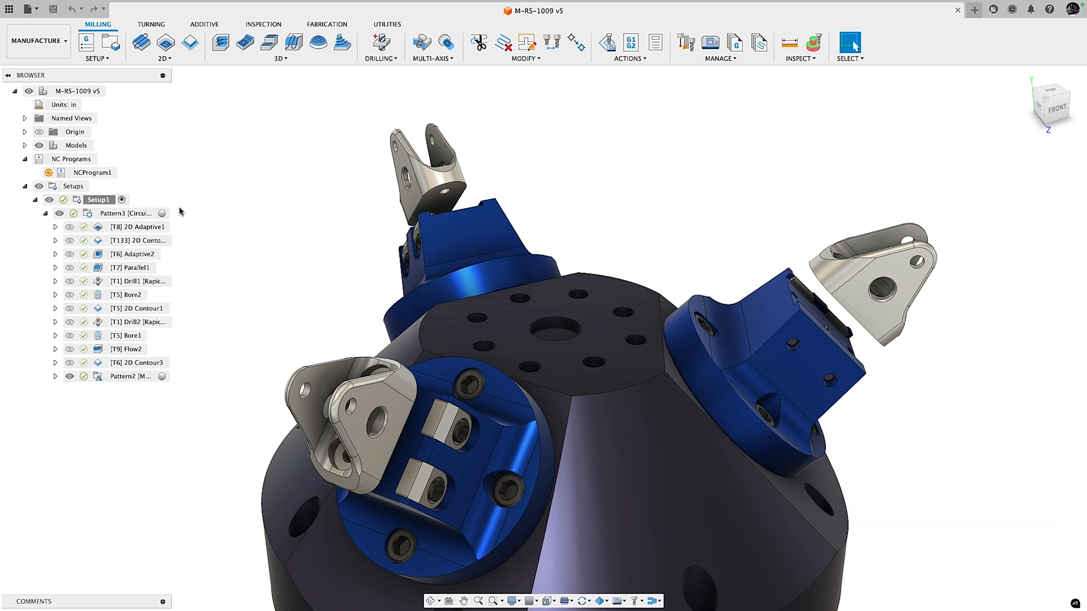
Step: Select the Pattern3 folder under Setup1 to display its toolpaths on the three brackets
click(124, 212)
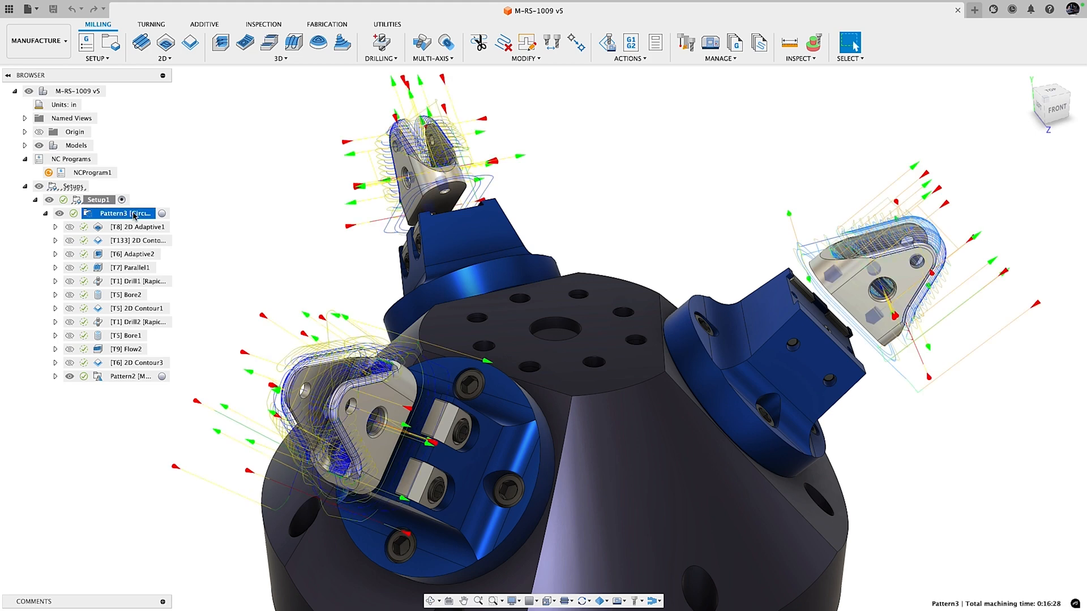
Step: Edit Pattern3 and change its pattern type from circular to Duplication pattern
double_click(124, 213)
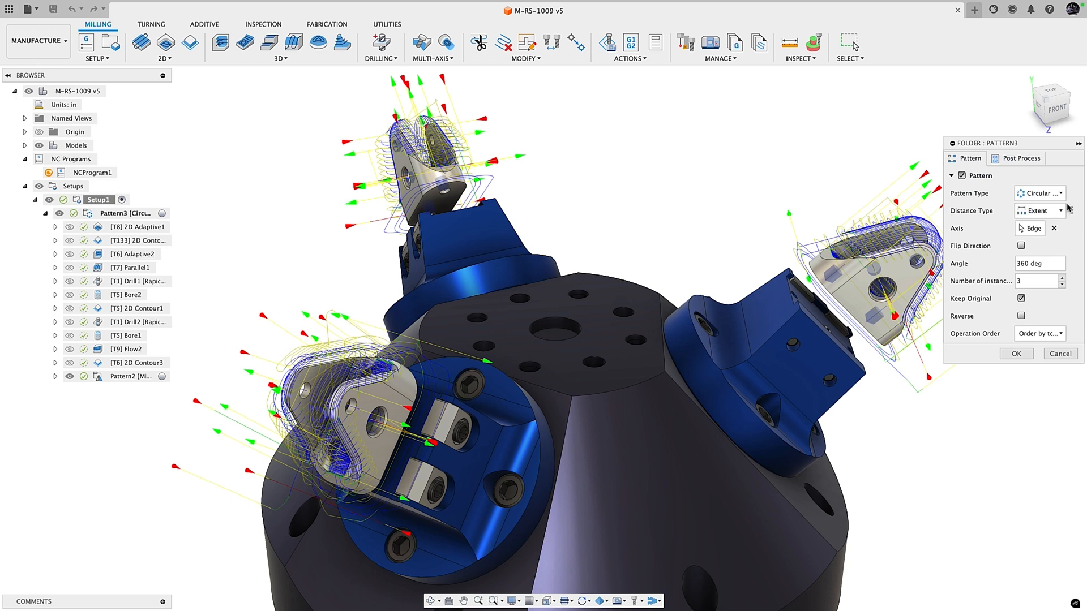
click(1039, 192)
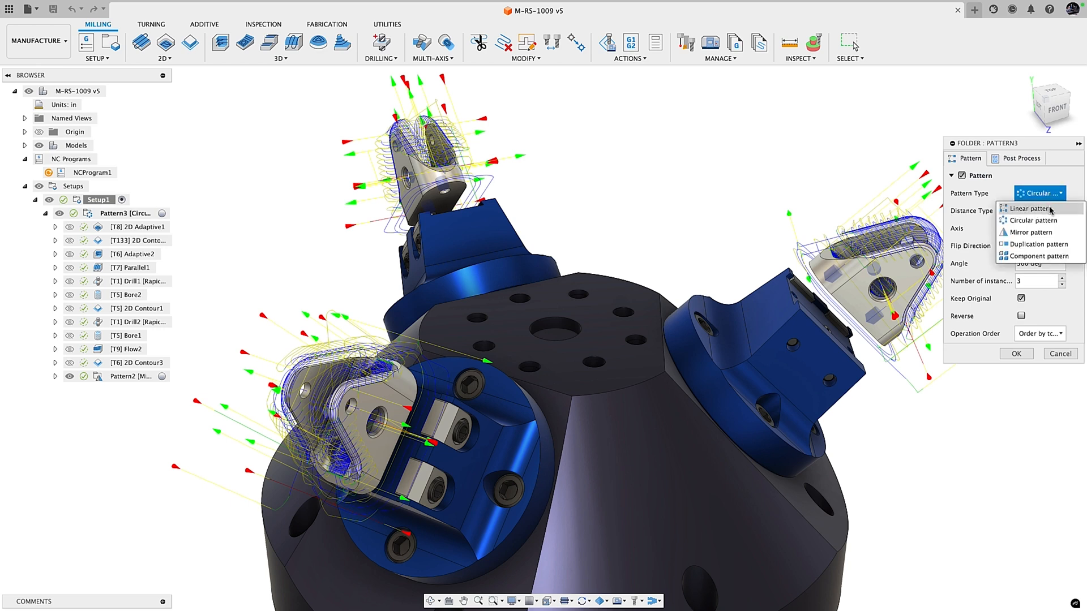
mouse_move(1032, 245)
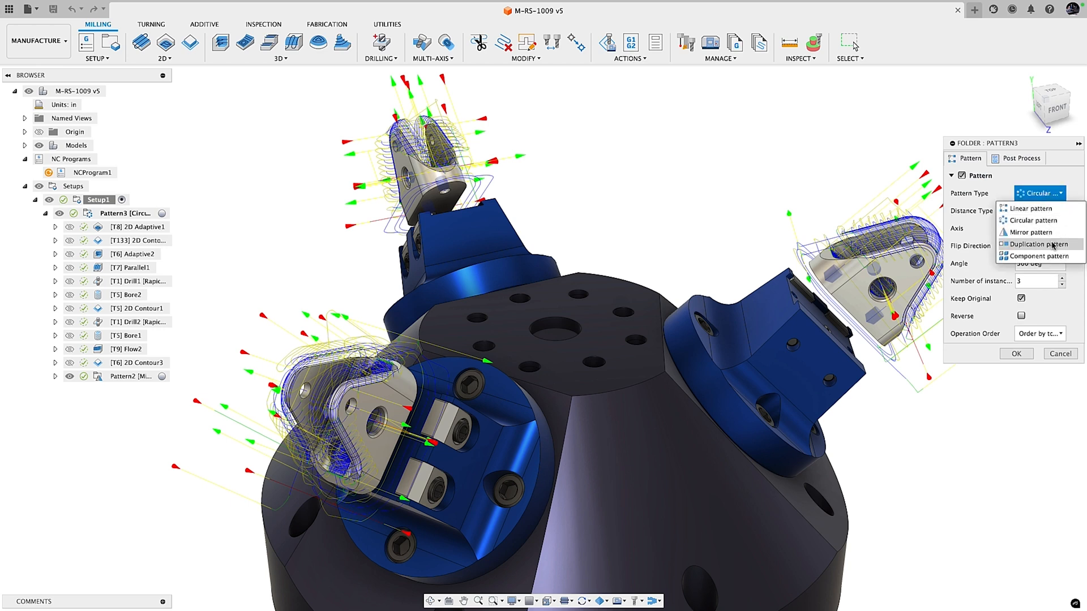
click(1038, 244)
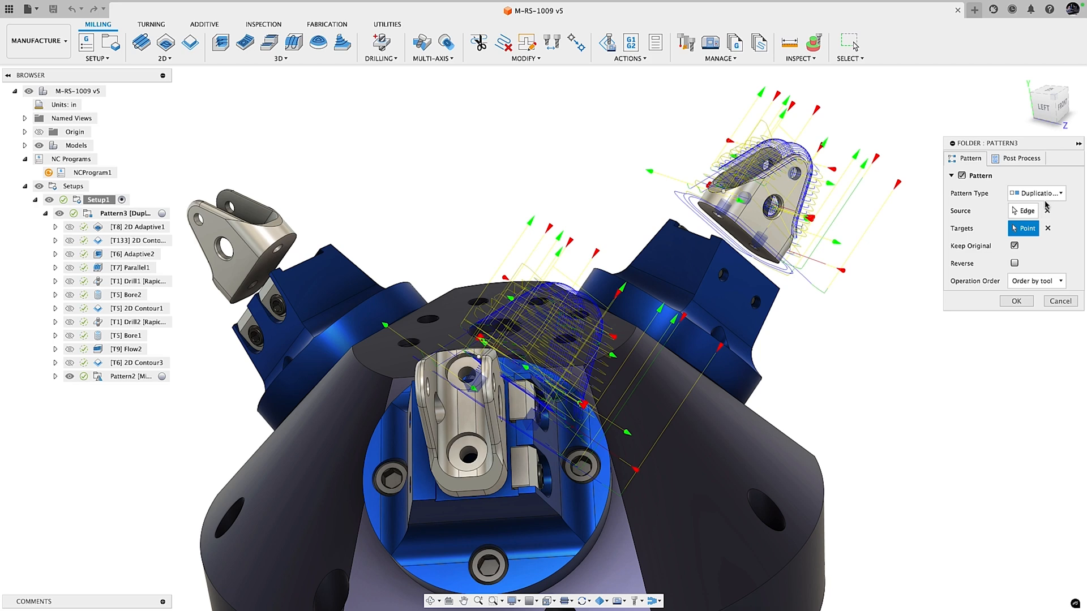
Step: Switch Pattern3 to Component pattern to preview it, then cancel the pattern edits
click(1033, 194)
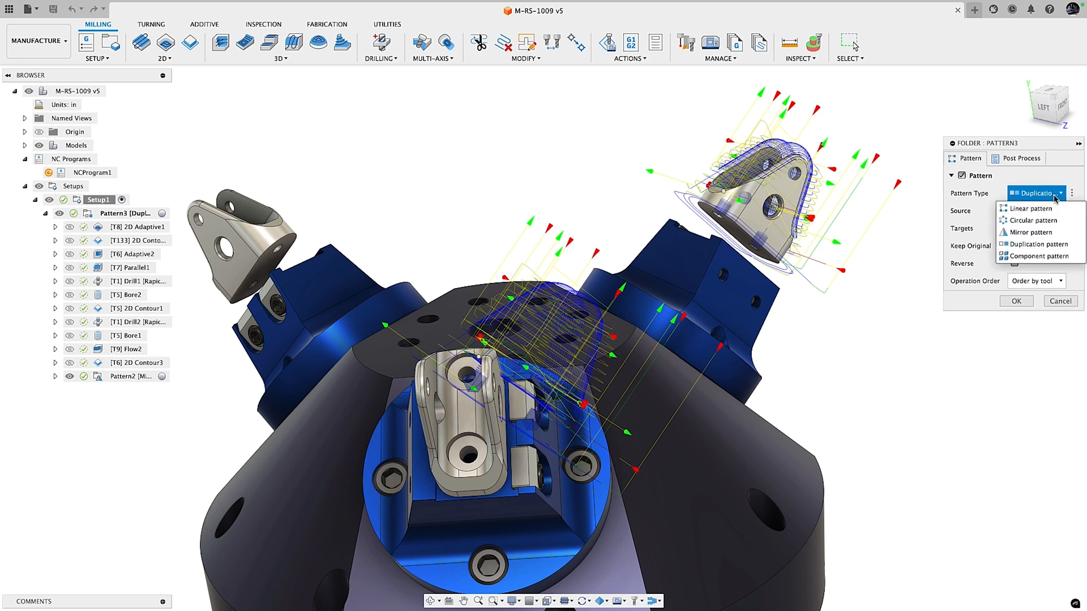
click(1040, 255)
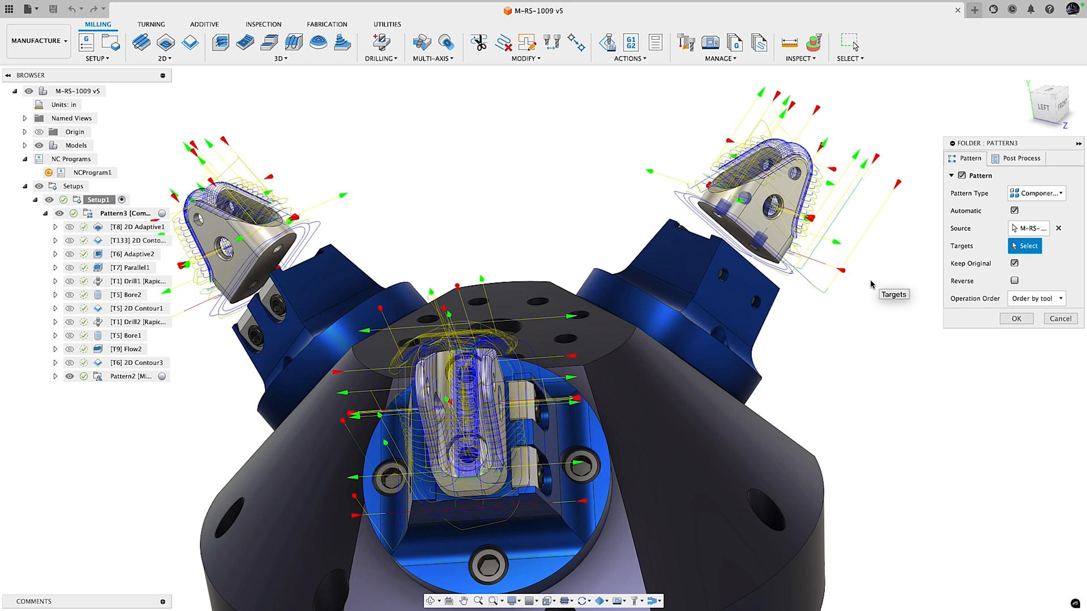
mouse_move(1060, 319)
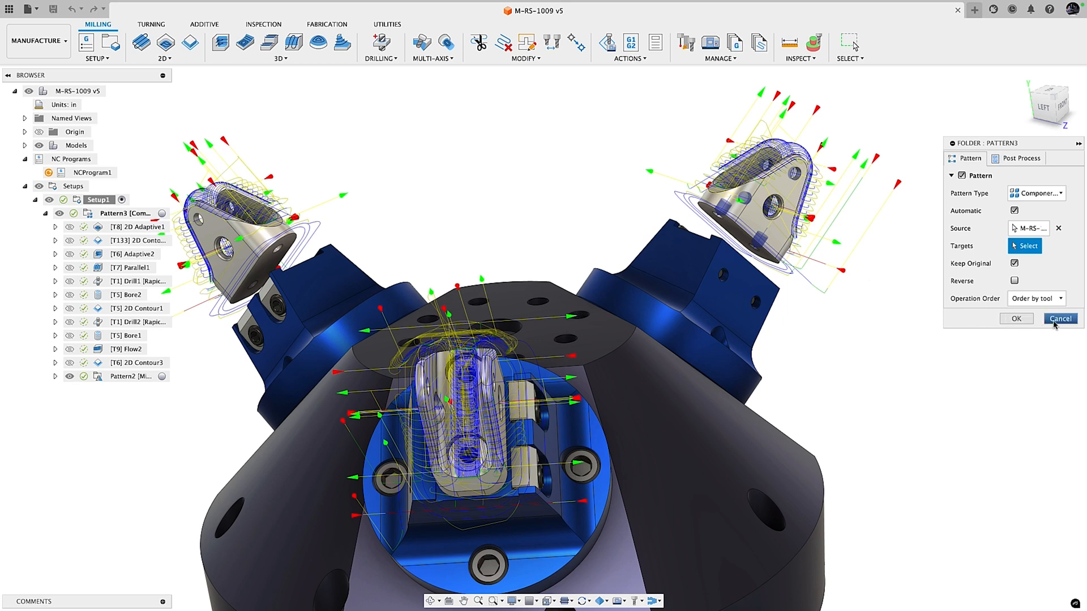
click(1060, 318)
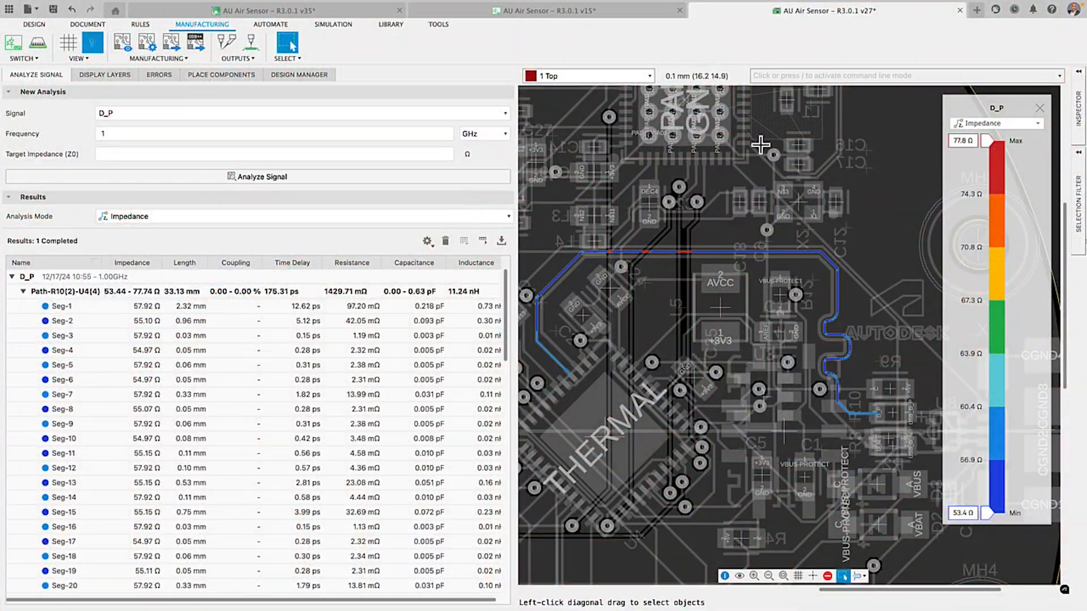
Step: Show the account options from the profile avatar over the AU Air Sensor board
click(1076, 10)
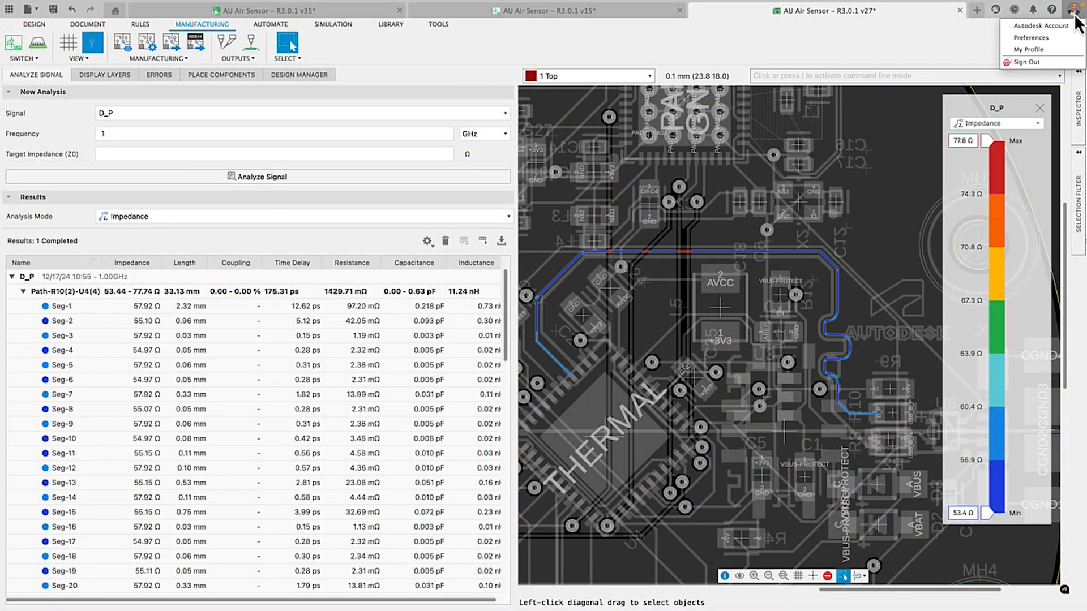
Step: In Preferences, keep Electronics Design as the default new document and apply with OK
click(1031, 37)
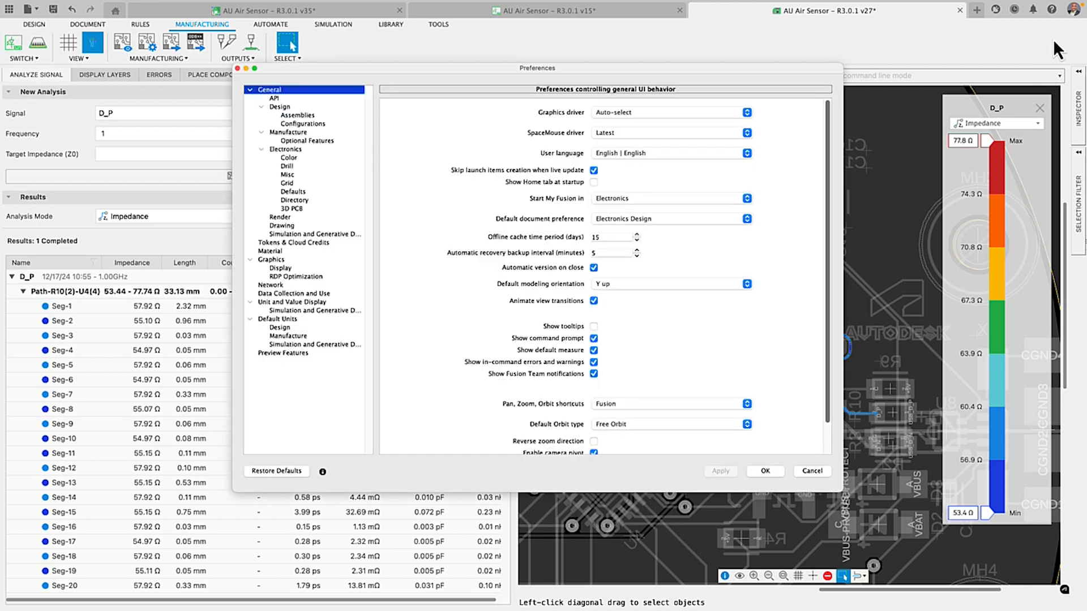
mouse_move(691, 208)
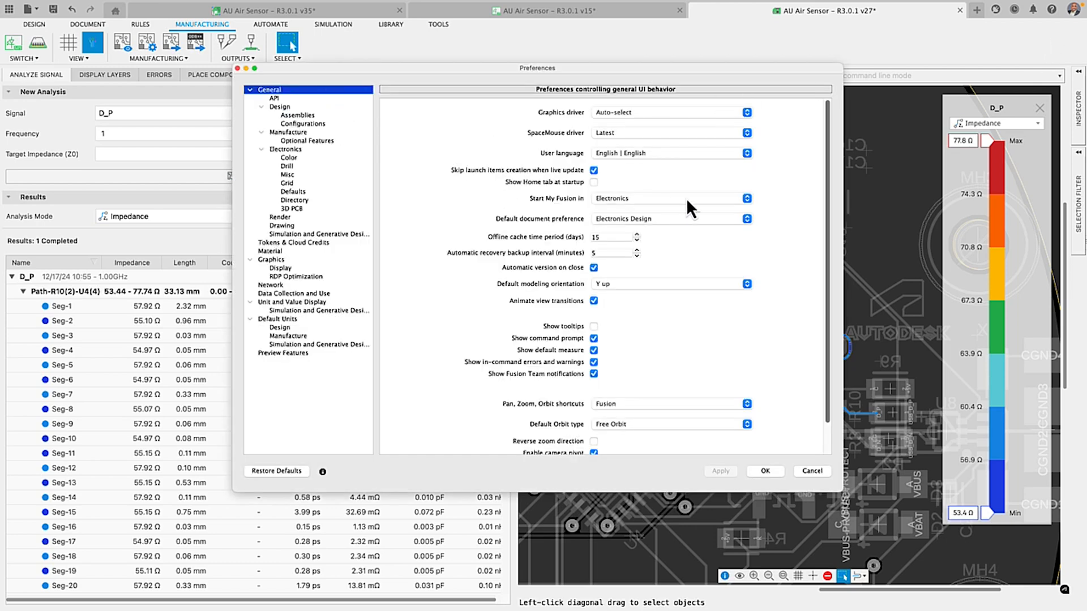
click(746, 198)
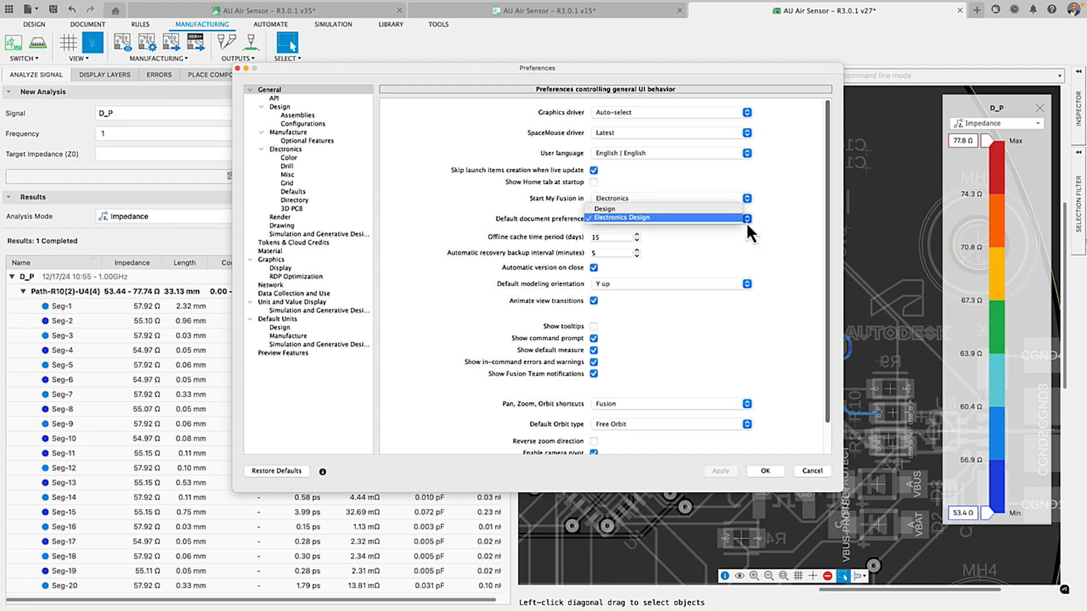
click(620, 218)
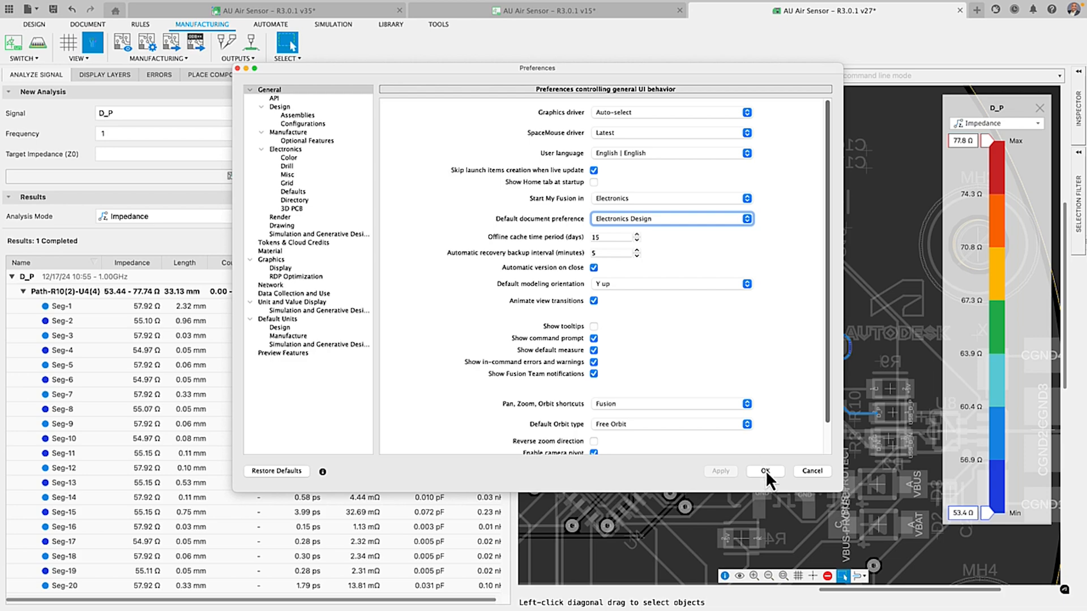
click(764, 470)
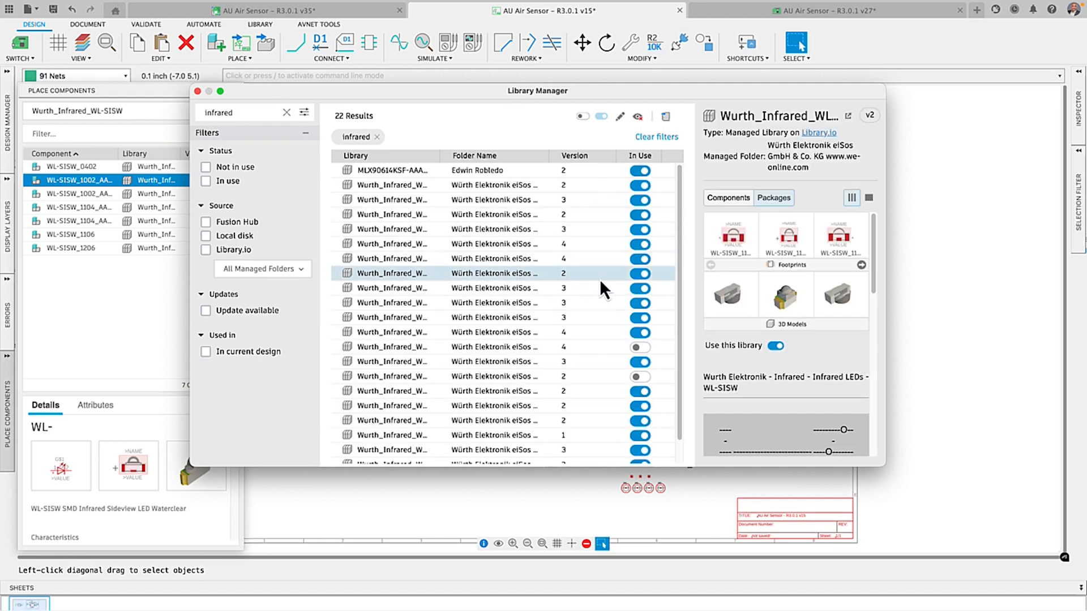
Step: Close the Library Manager and begin placing the WL-SISW_1002_AAI70 infrared LED on the schematic
click(728, 197)
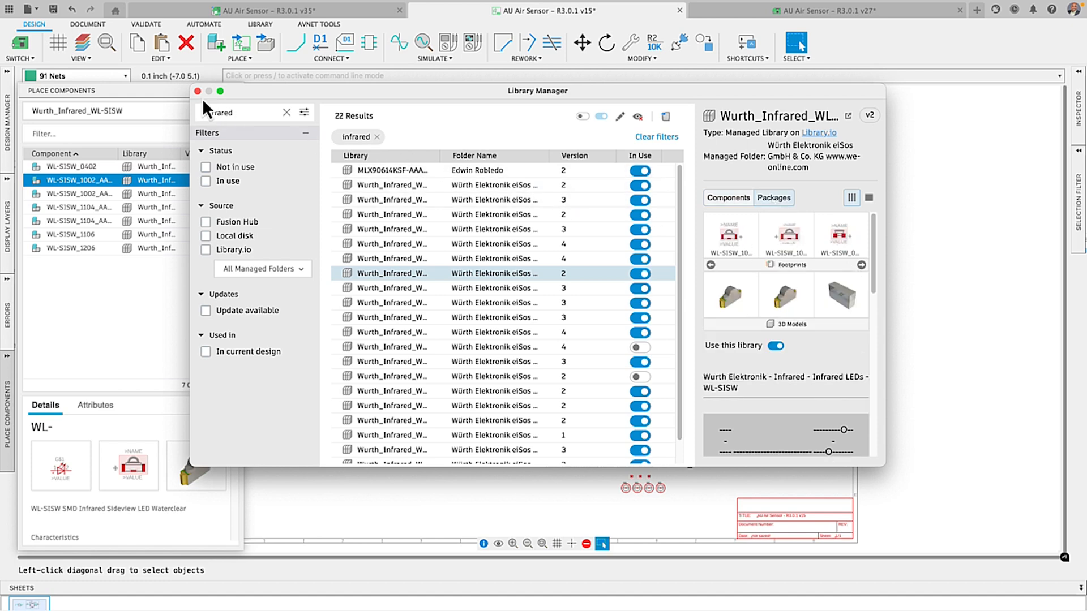
click(197, 91)
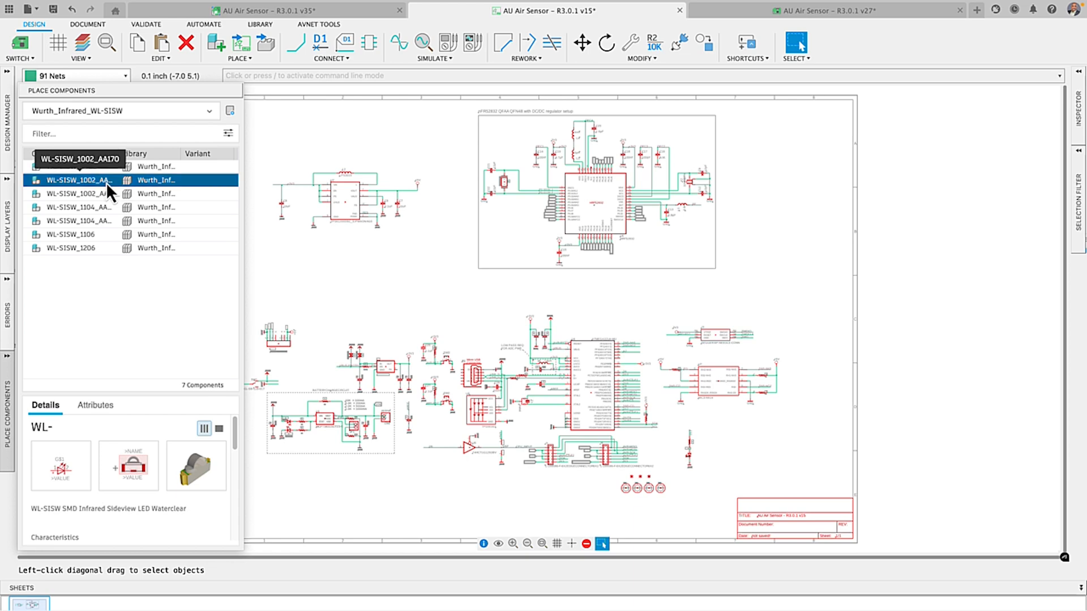
double_click(78, 180)
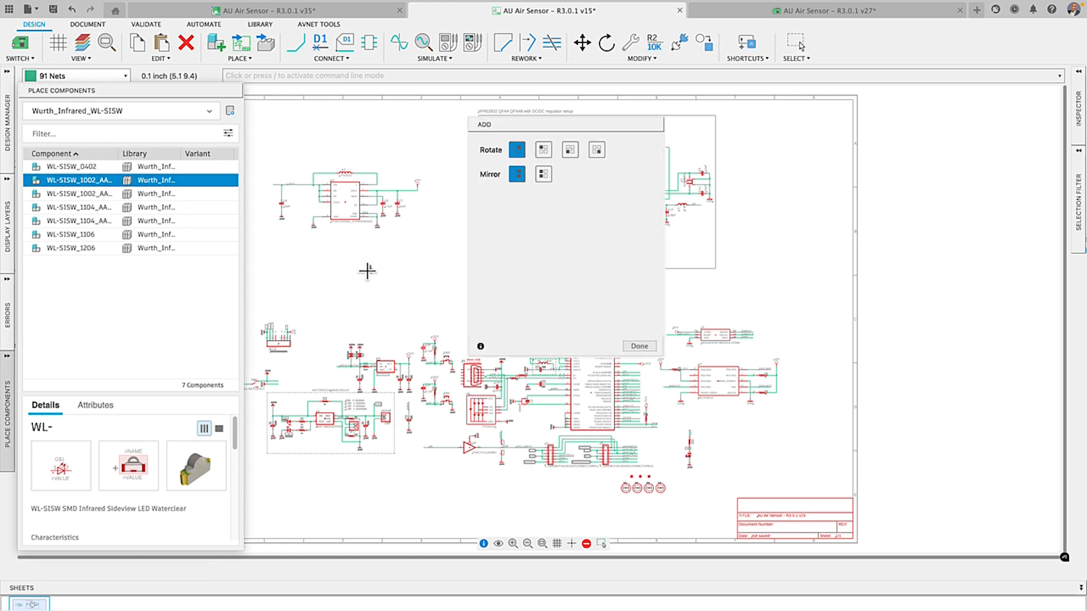